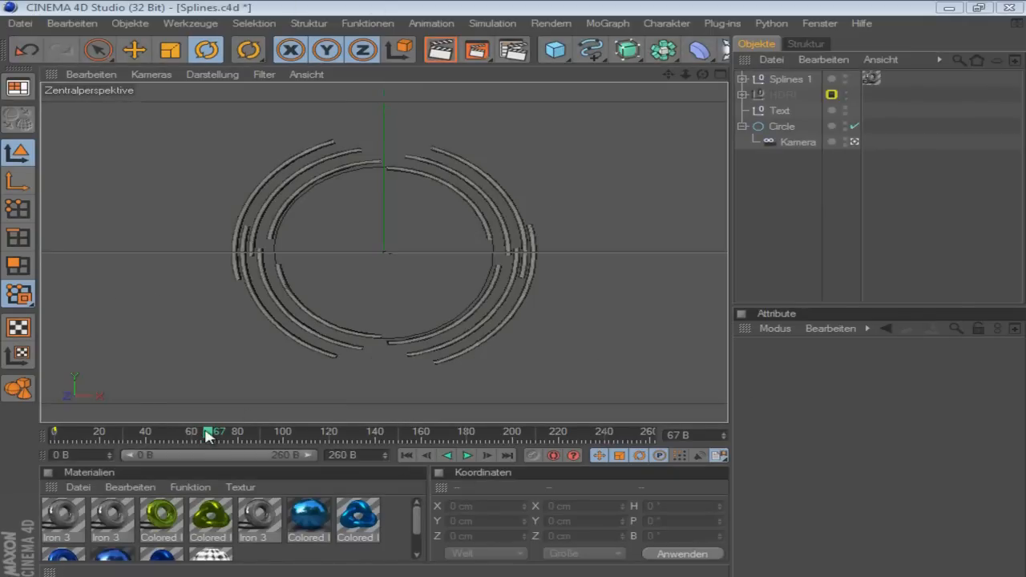
- Rewind and play the existing arc animation once to review it
{"action": "left_click_drag", "start_coordinate": [215, 433], "coordinate": [55, 433]}
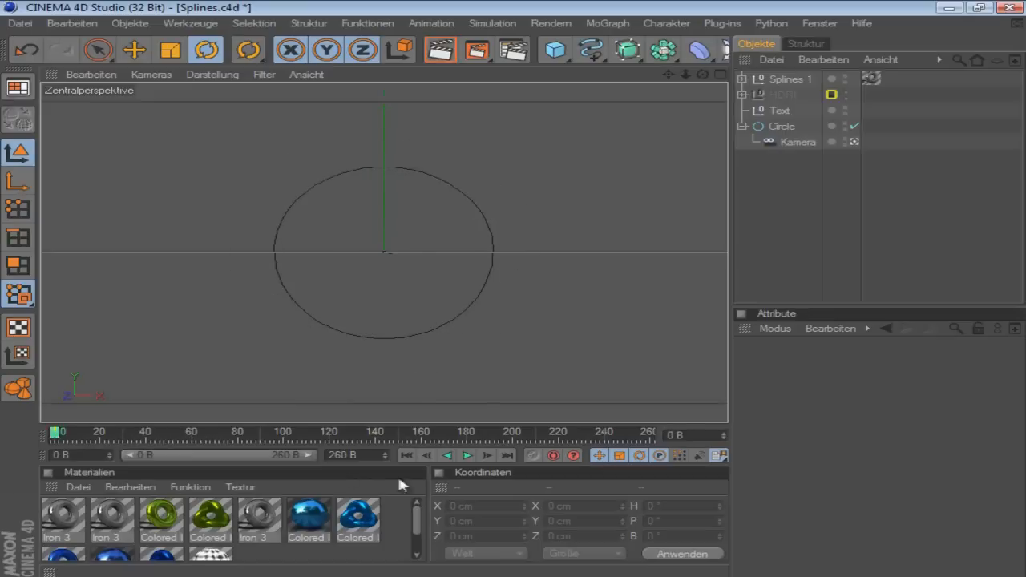
{"action": "left_click", "coordinate": [468, 455]}
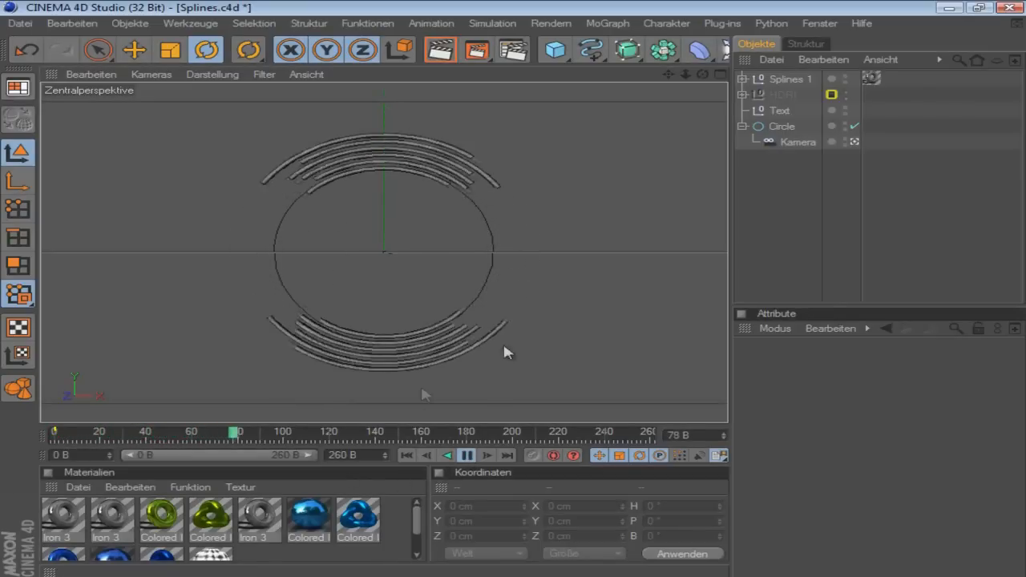
{"action": "left_click", "coordinate": [468, 456]}
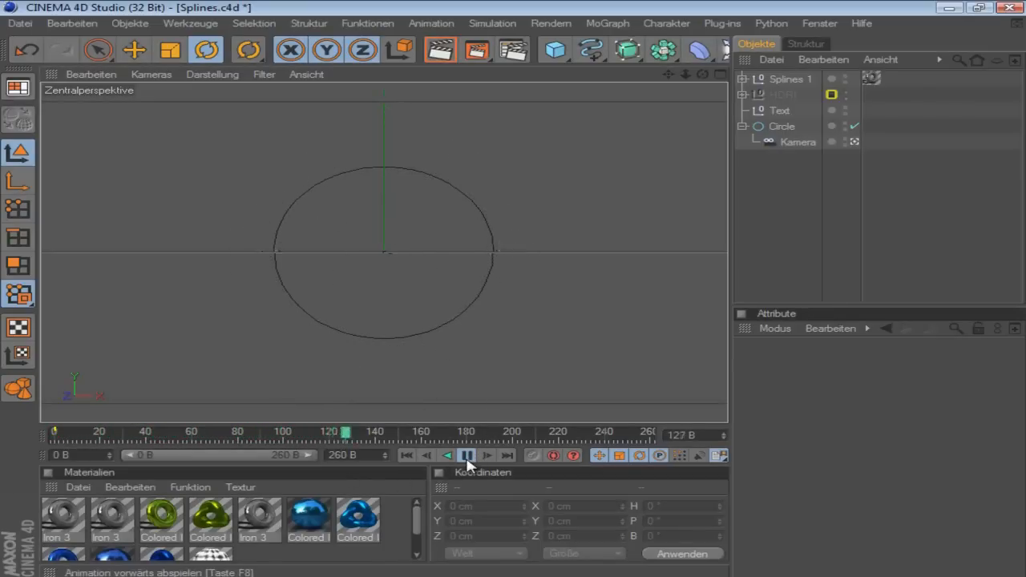
{"action": "left_click", "coordinate": [468, 455]}
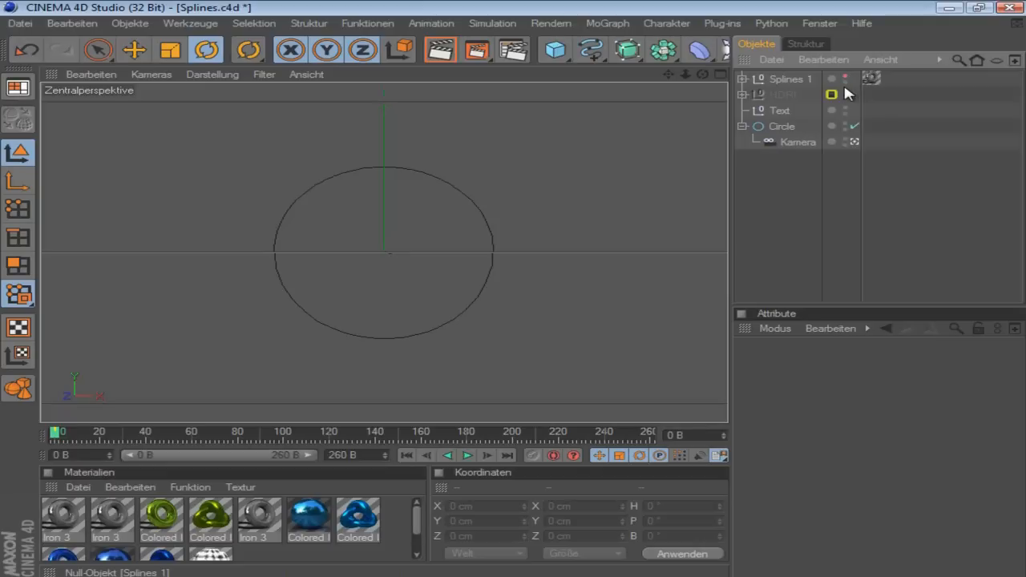
- Add Kreis splines and a Sweep-NURBS to build a thin ring around the circle
{"action": "left_click", "coordinate": [629, 49]}
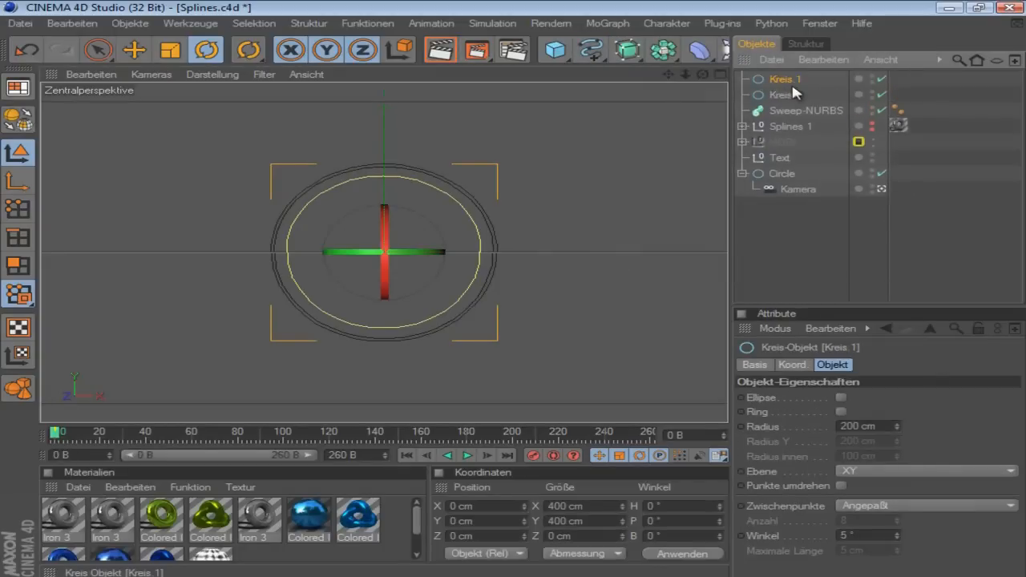
{"action": "left_click", "coordinate": [781, 95]}
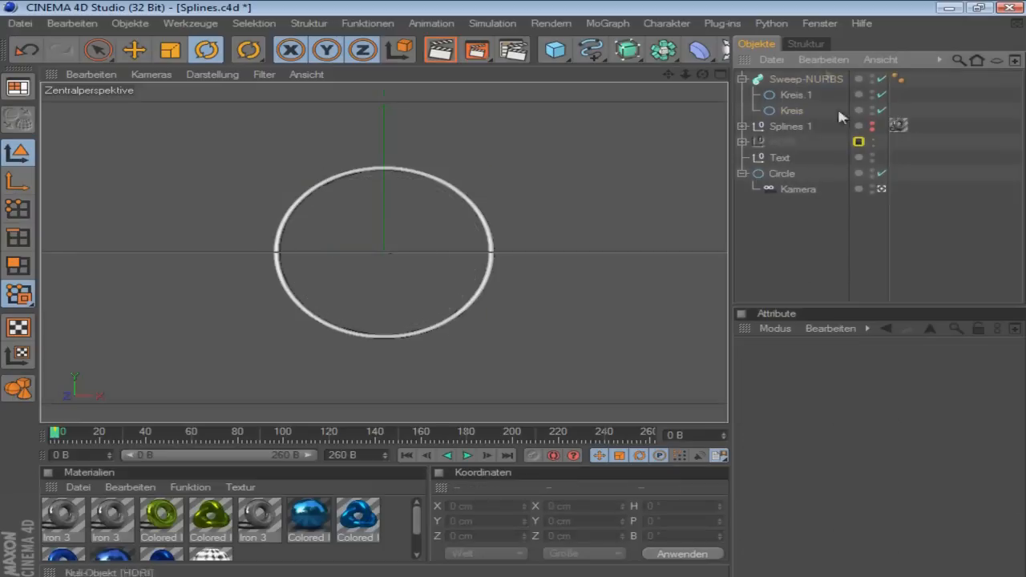
- Keyframe the Sweep-NURBS Wachstum Start and Ende, then scrub the timeline to check
{"action": "left_click", "coordinate": [806, 78]}
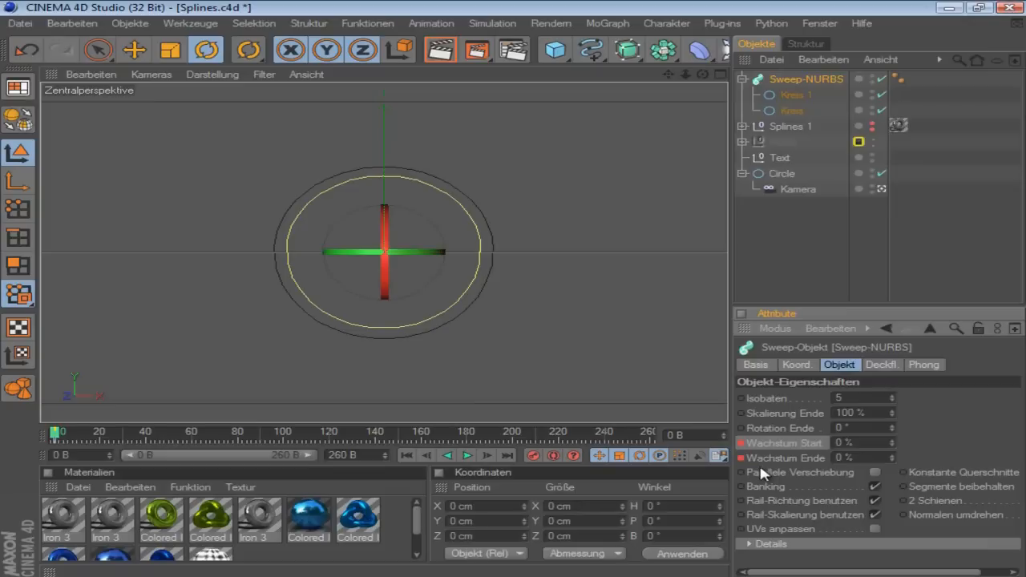
{"action": "mouse_move", "coordinate": [737, 464]}
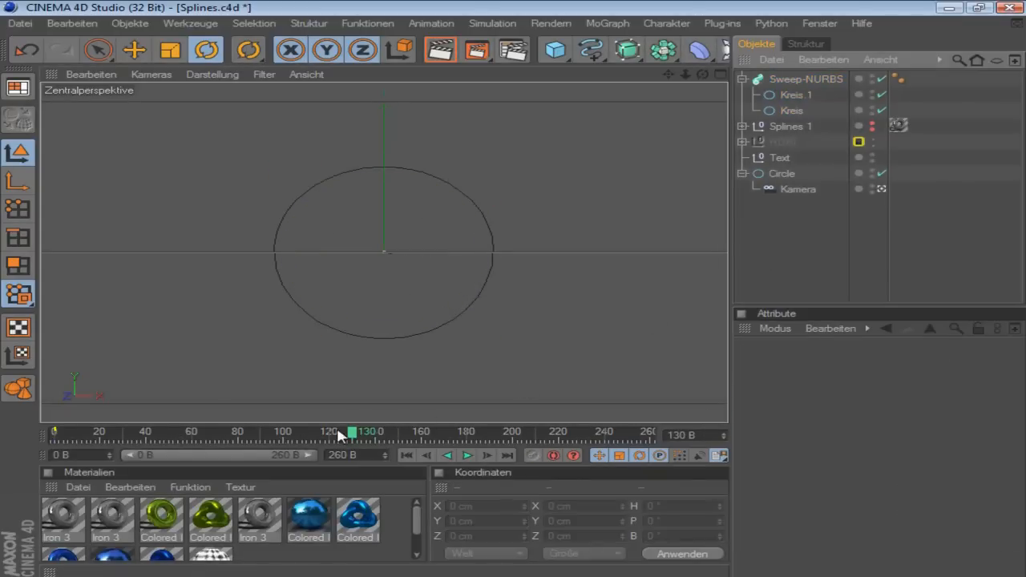
{"action": "left_click_drag", "start_coordinate": [353, 431], "coordinate": [136, 431]}
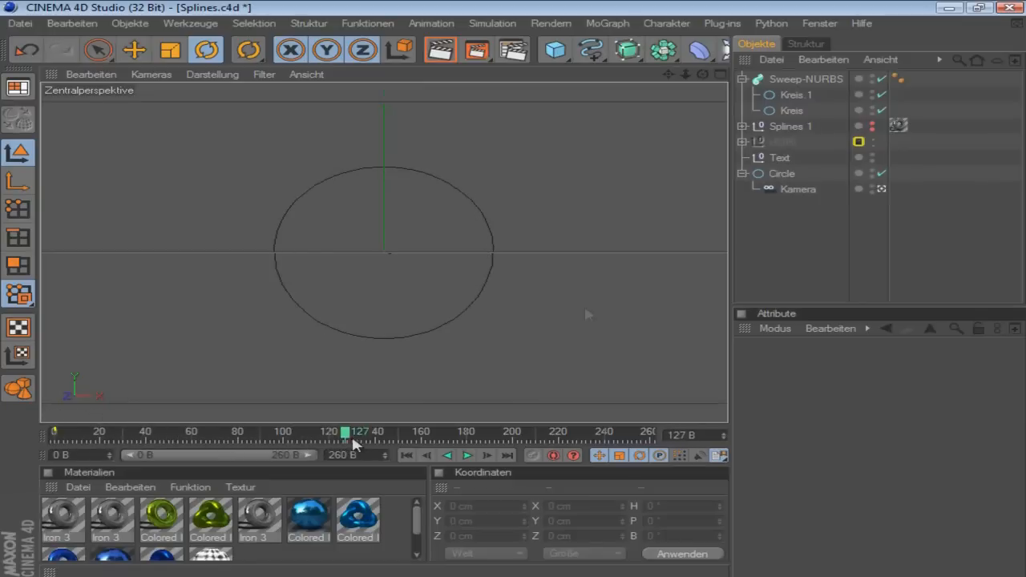
- Duplicate the ring and set the Kreis radius in Sweep-NURBS.1 to 250
{"action": "left_click", "coordinate": [805, 78]}
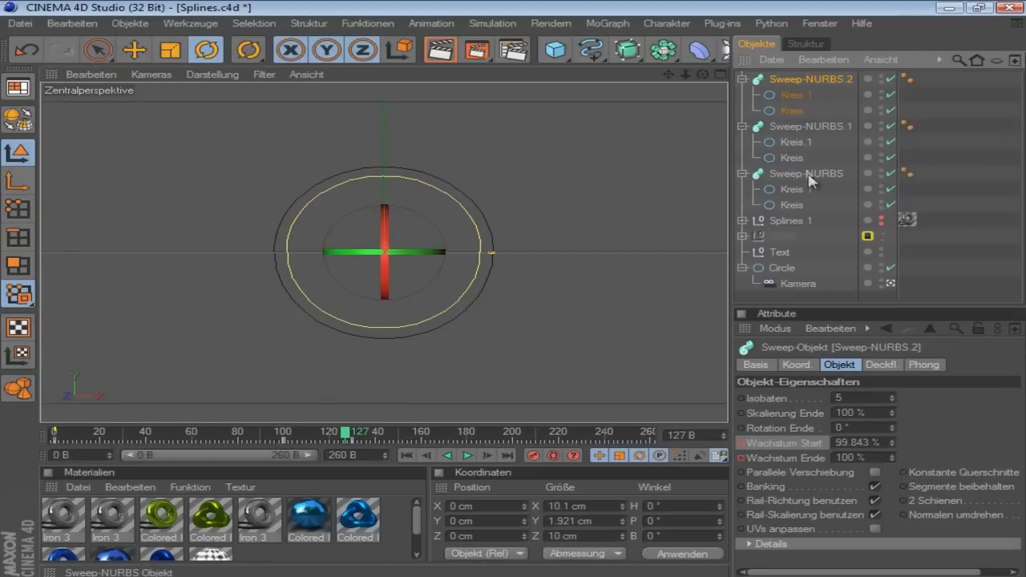
{"action": "left_click", "coordinate": [791, 157]}
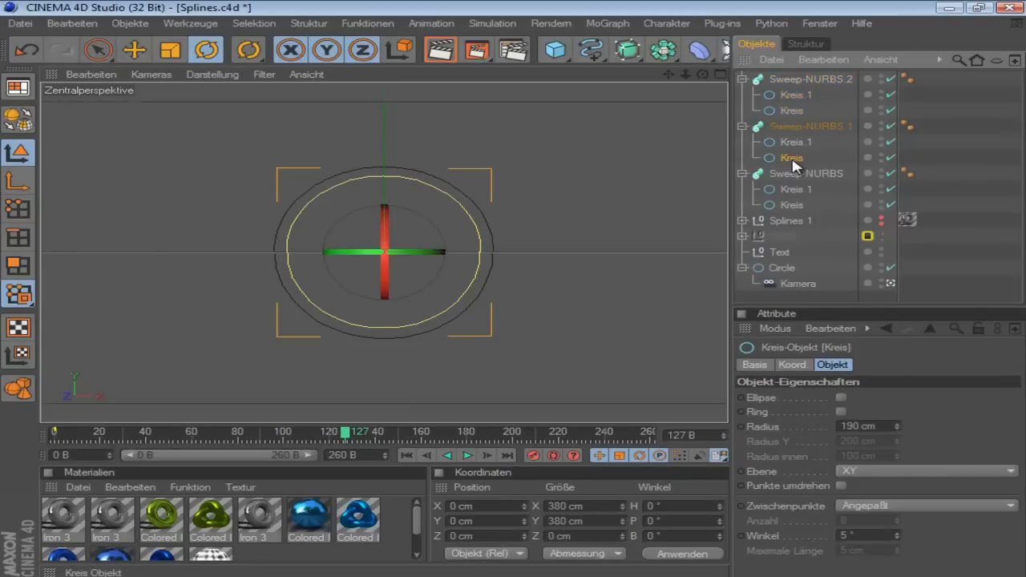
{"action": "left_click", "coordinate": [862, 426]}
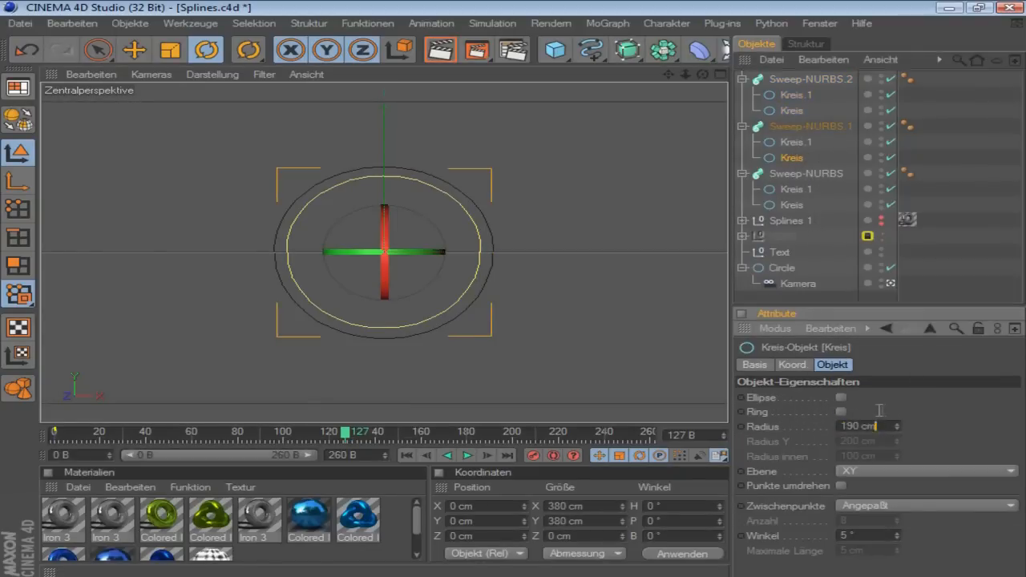
{"action": "left_click", "coordinate": [857, 426]}
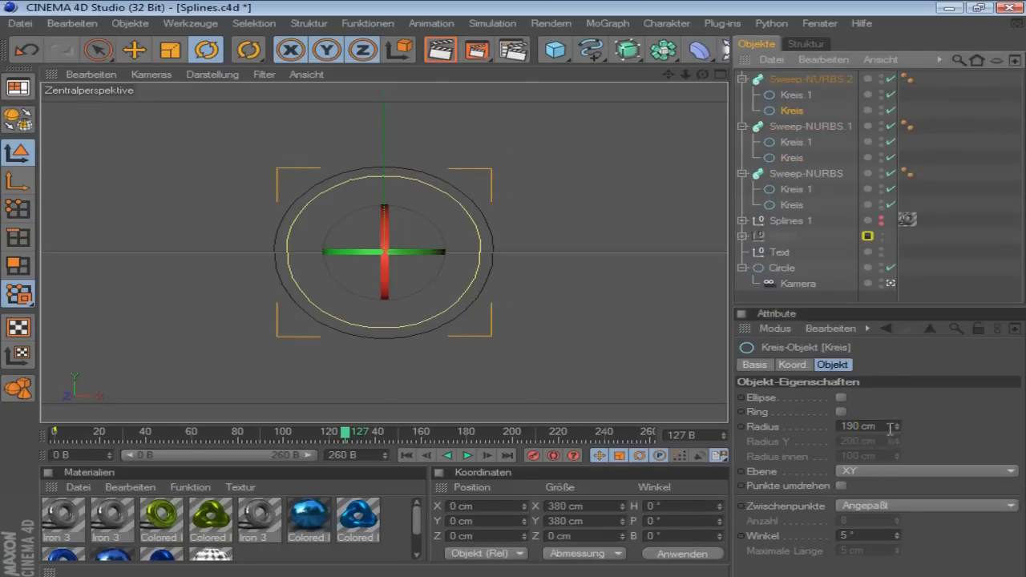
{"action": "type", "text": "250"}
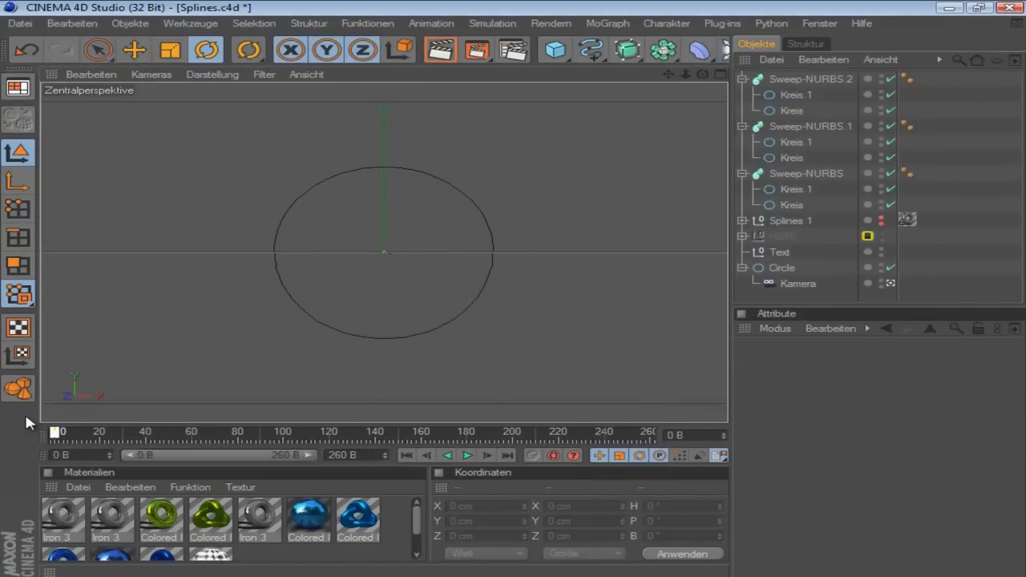
- Copy the three Sweep-NURBS rings and scrub to watch the concentric arcs grow
{"action": "left_click_drag", "start_coordinate": [54, 432], "coordinate": [280, 431]}
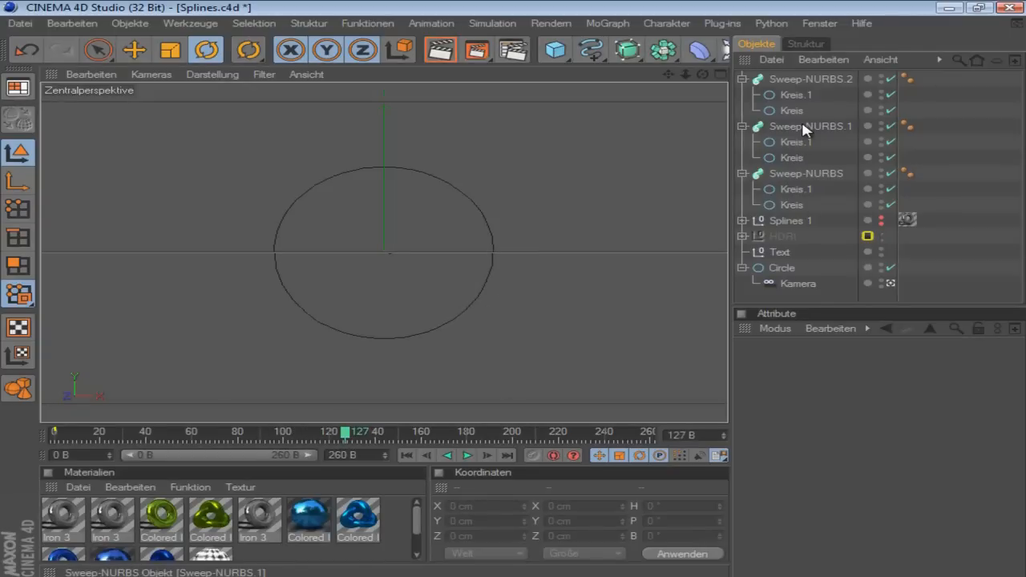
{"action": "left_click", "coordinate": [810, 125]}
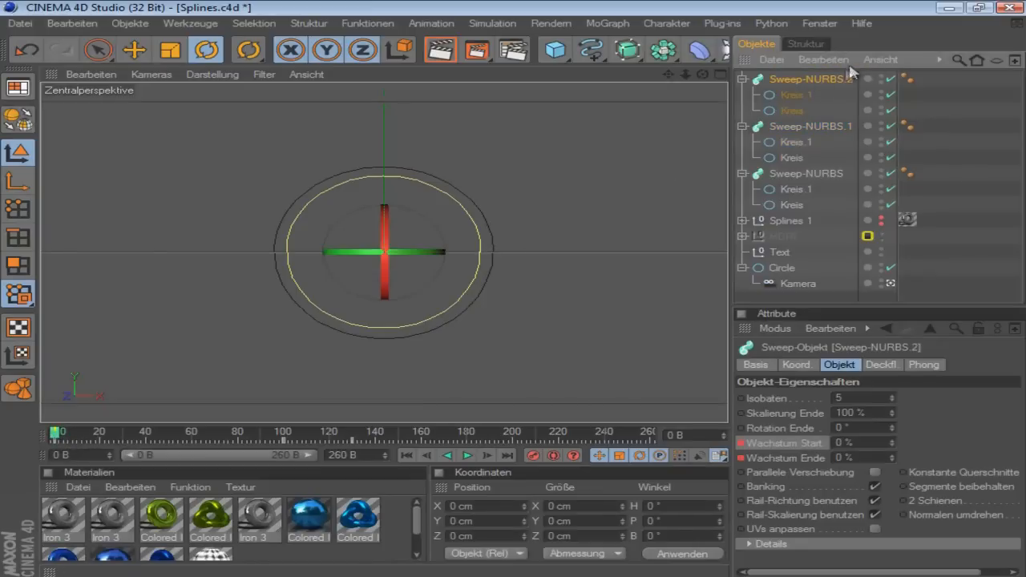
{"action": "left_click_drag", "start_coordinate": [51, 433], "coordinate": [83, 433]}
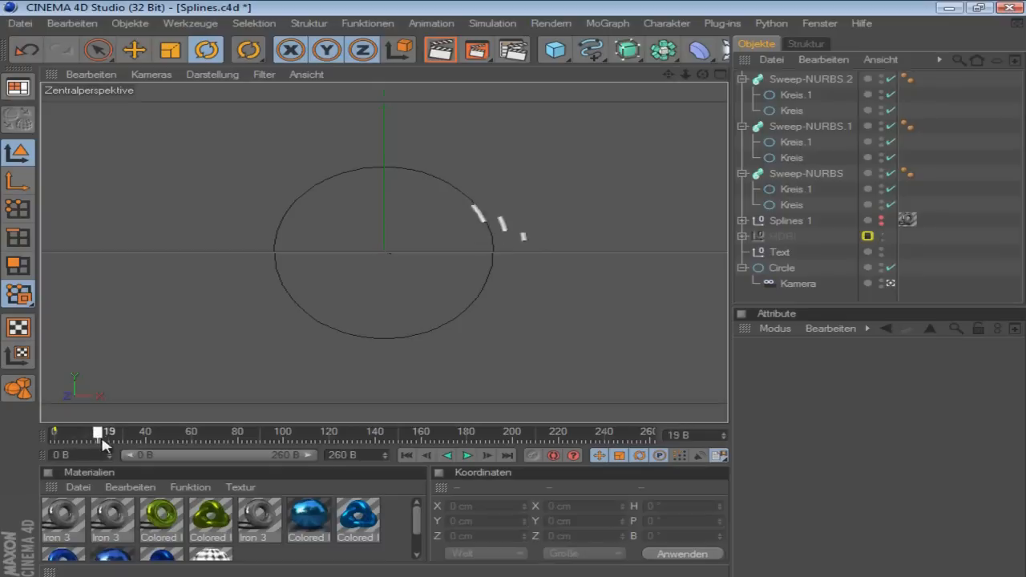
{"action": "left_click_drag", "start_coordinate": [106, 432], "coordinate": [202, 433]}
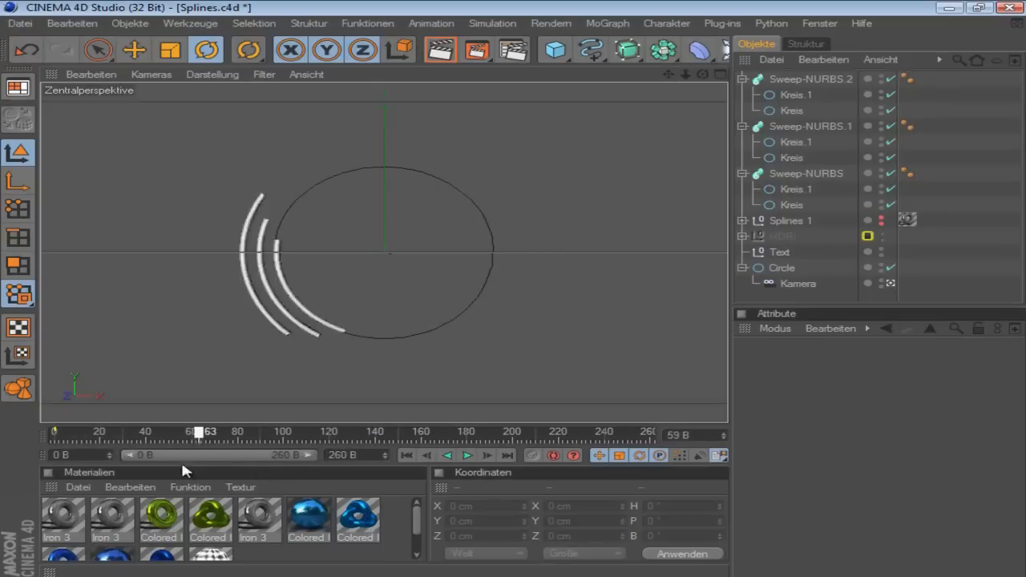
{"action": "left_click_drag", "start_coordinate": [199, 433], "coordinate": [178, 433]}
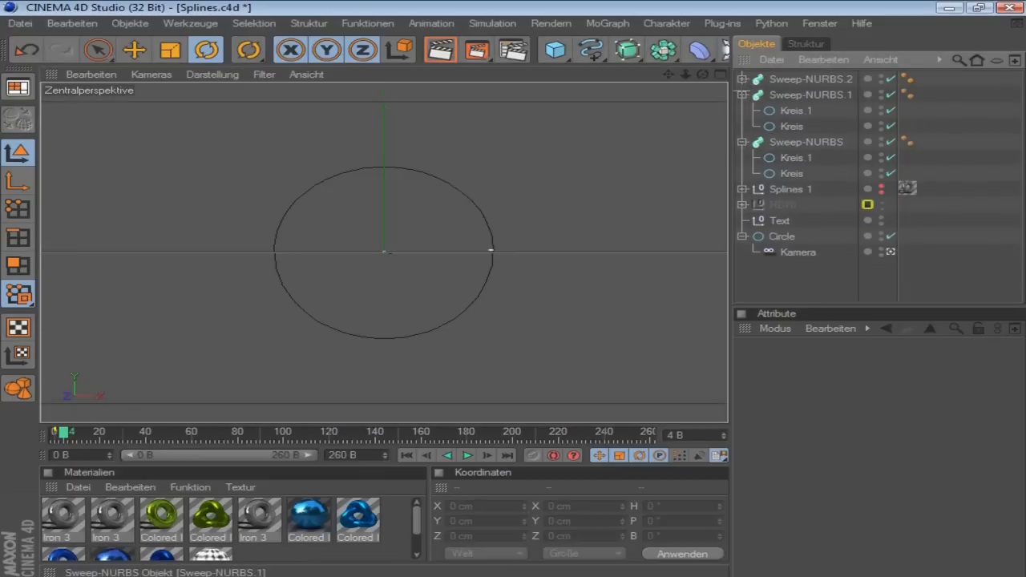
- Group the rings into Null 2, rotate it H and P 180°, and preview the flipped arcs
{"action": "left_click", "coordinate": [811, 79]}
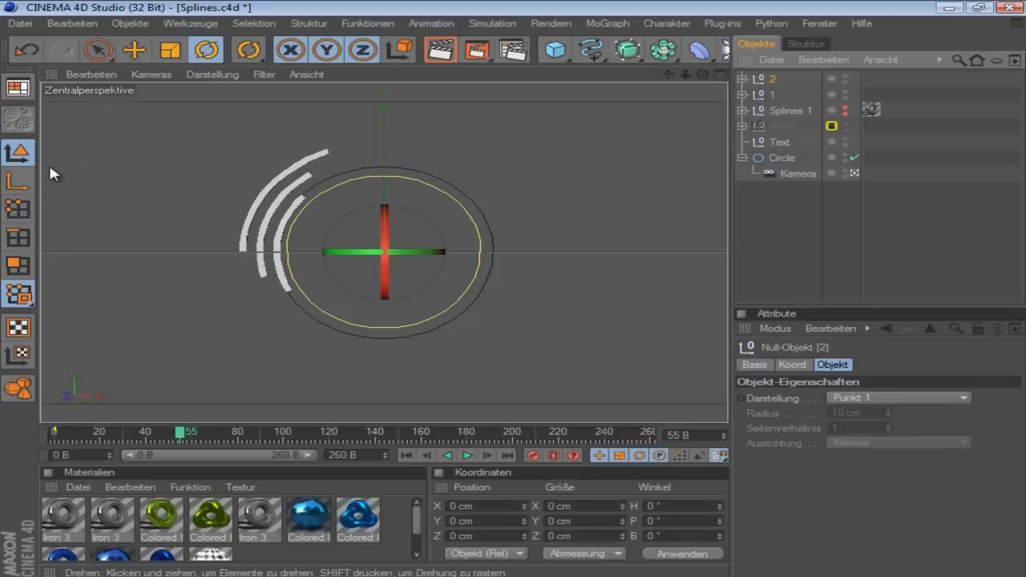
{"action": "mouse_move", "coordinate": [420, 255]}
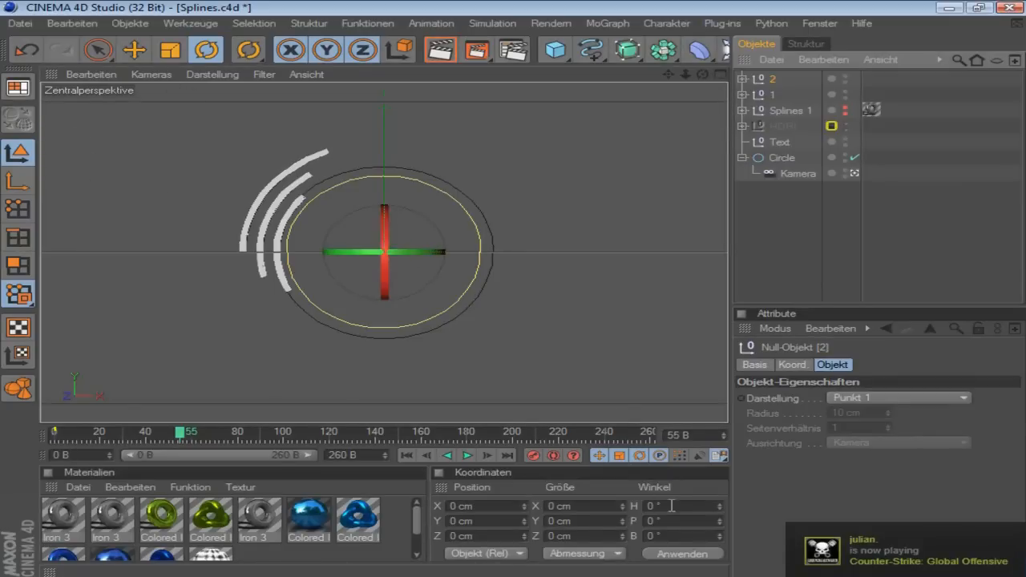
{"action": "left_click", "coordinate": [652, 507]}
{"action": "type", "text": "180"}
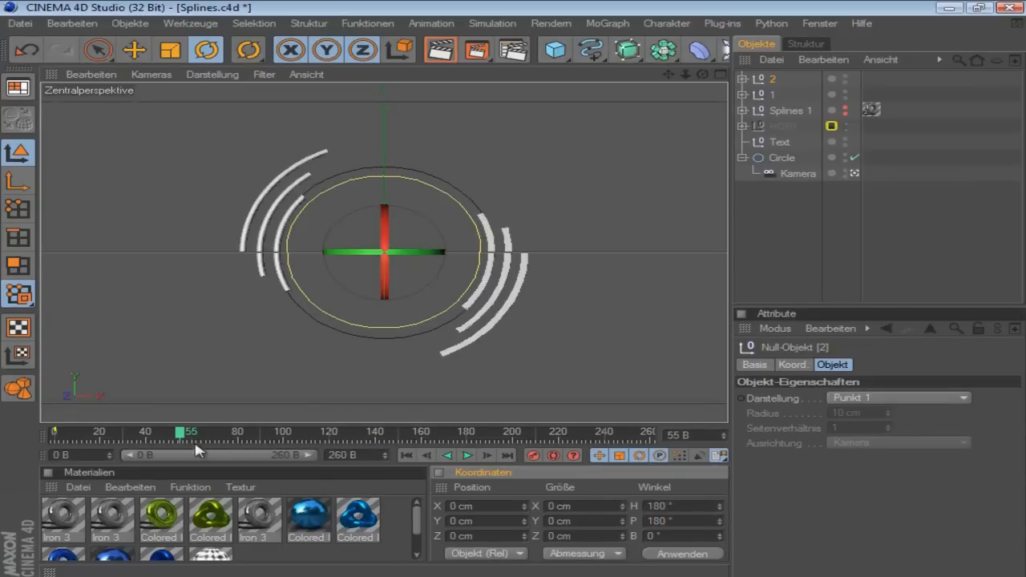
{"action": "left_click_drag", "start_coordinate": [190, 433], "coordinate": [227, 433]}
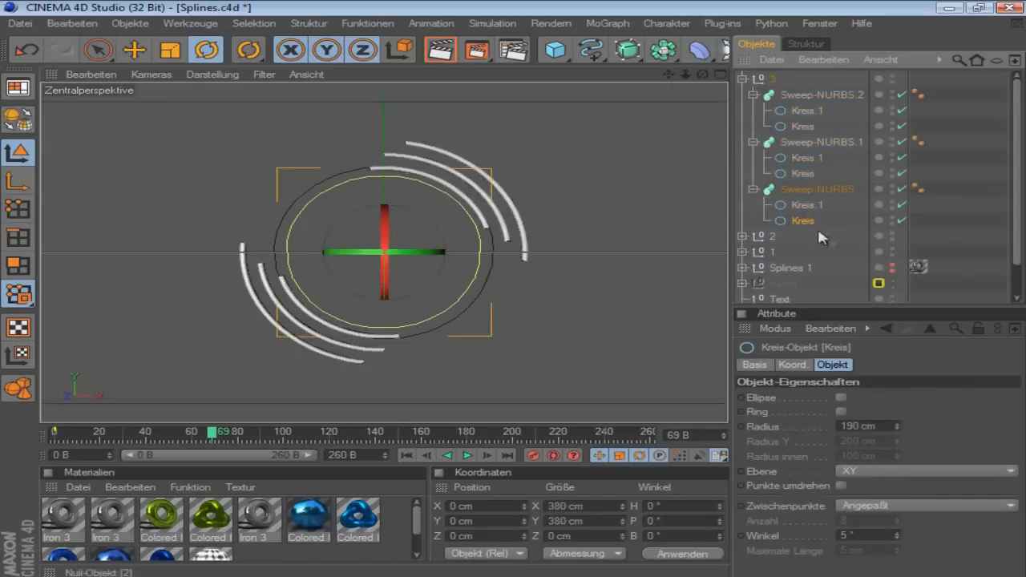
{"action": "mouse_move", "coordinate": [891, 472]}
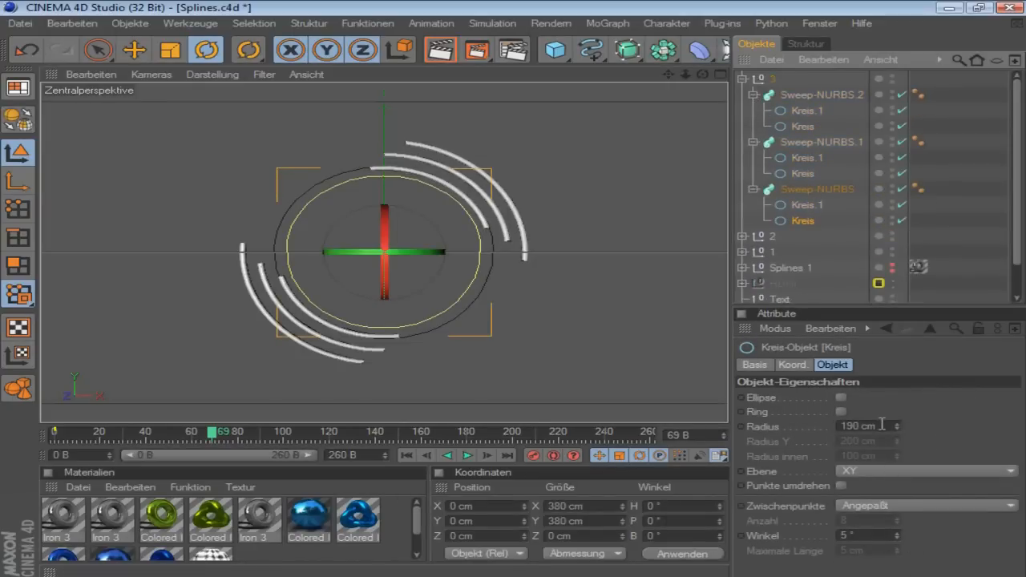
- Edit the third group's Kreis radius to 20 and preview the rings at an early frame
{"action": "left_click", "coordinate": [865, 426]}
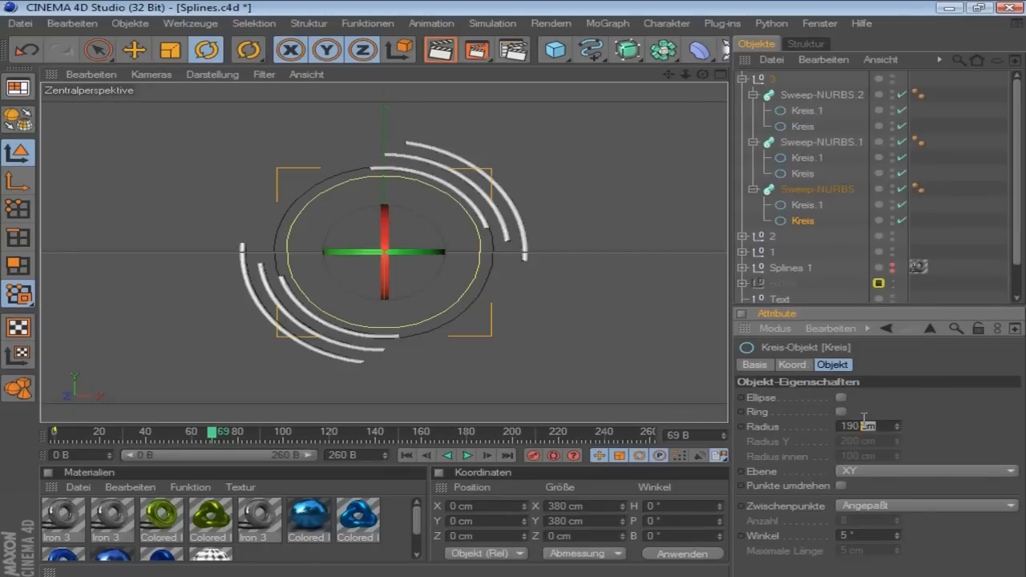
{"action": "type", "text": "20"}
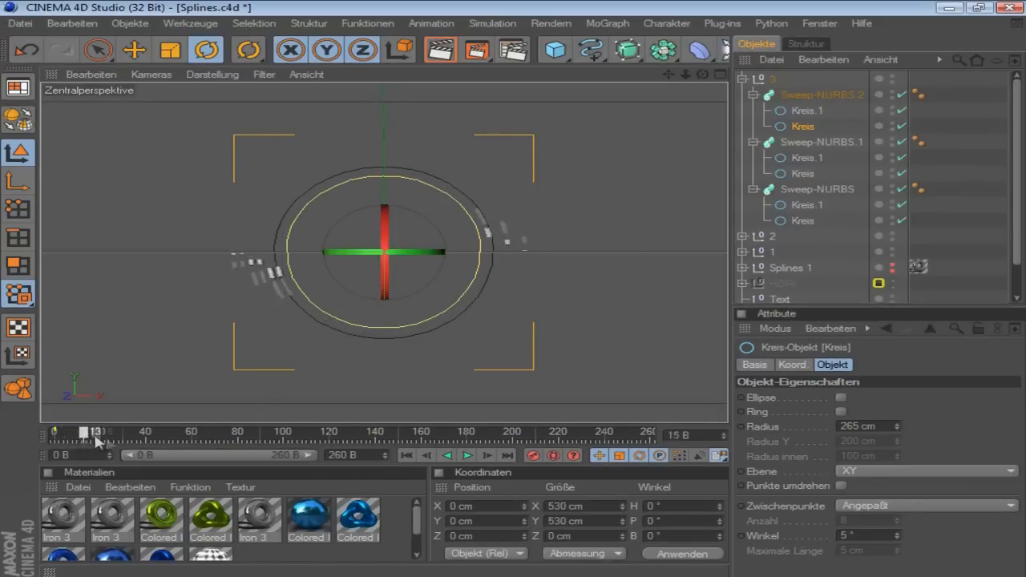
{"action": "left_click_drag", "start_coordinate": [96, 433], "coordinate": [195, 433]}
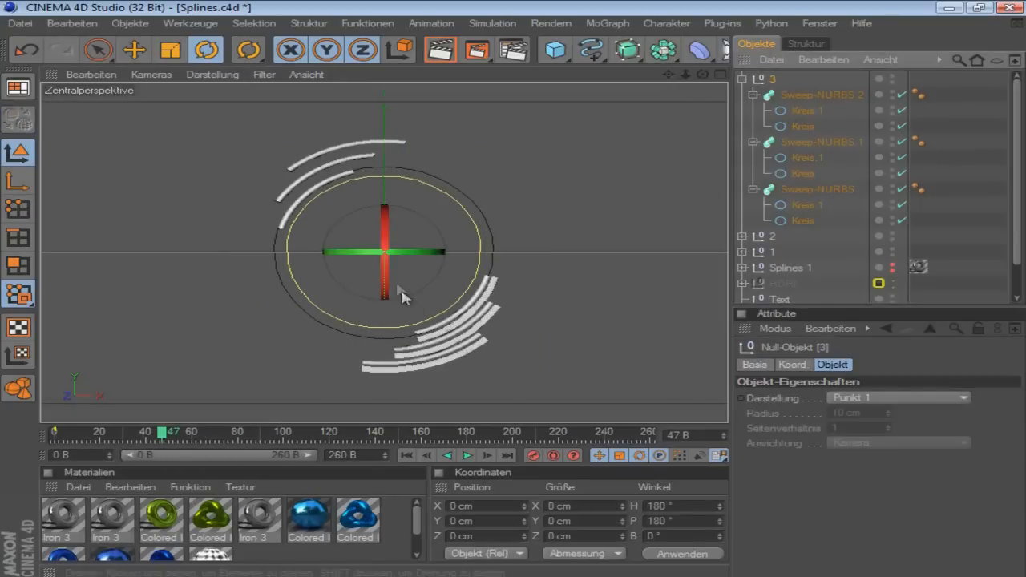
{"action": "left_click_drag", "start_coordinate": [400, 296], "coordinate": [401, 189]}
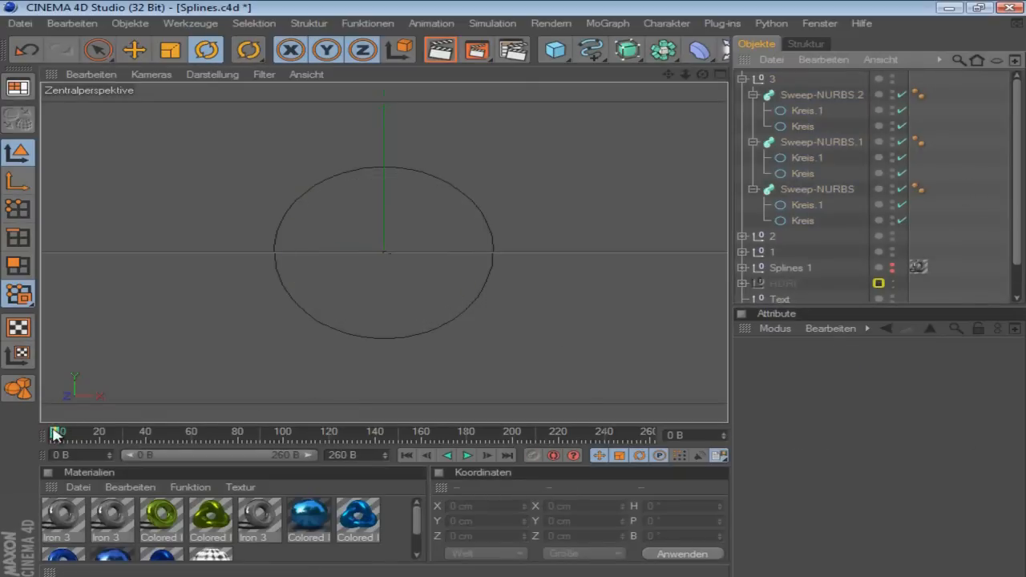
{"action": "left_click_drag", "start_coordinate": [57, 433], "coordinate": [179, 433]}
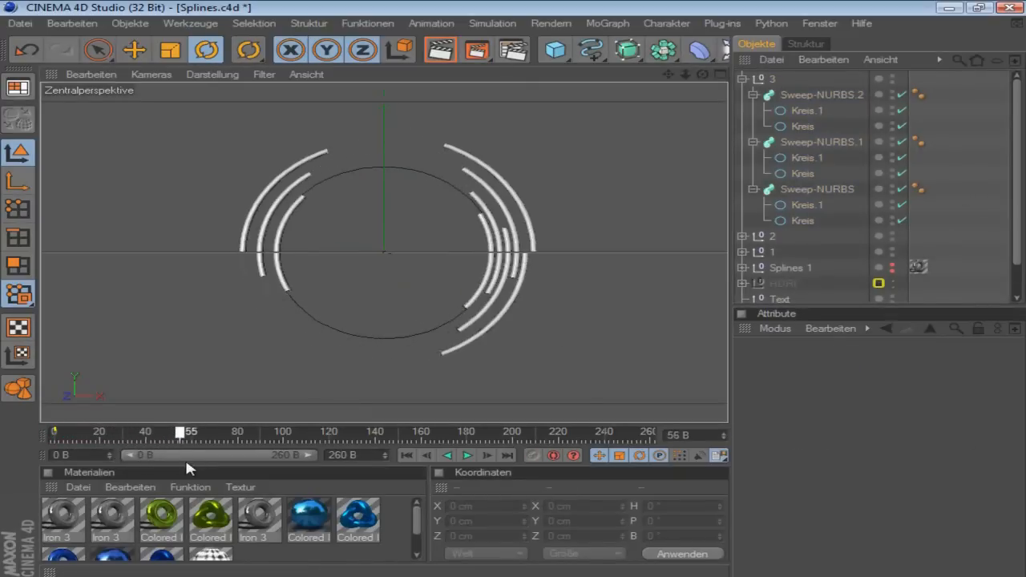
{"action": "left_click", "coordinate": [468, 455]}
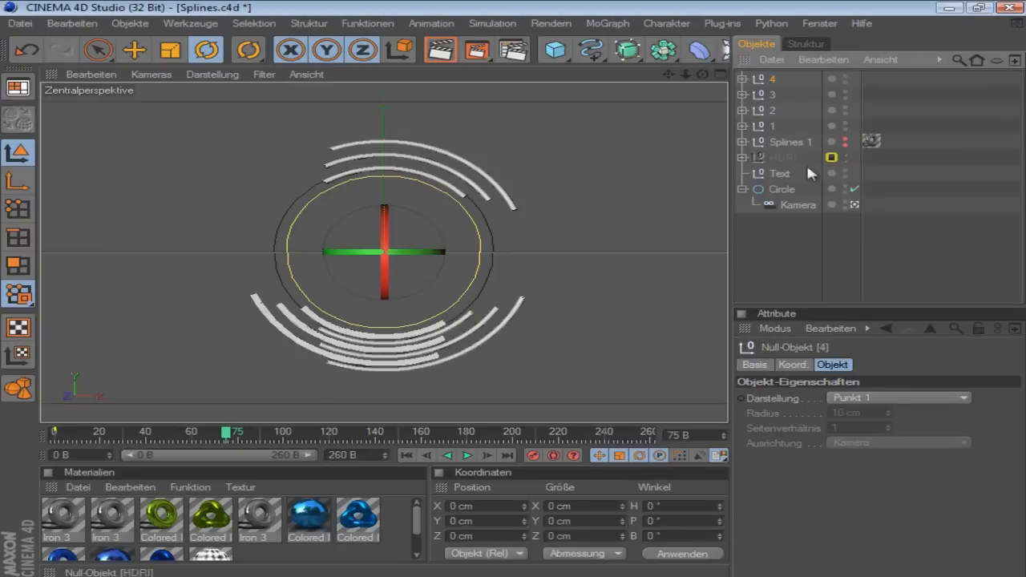
- Duplicate a ring group as Null 4 and deselect everything in the viewport
{"action": "left_click", "coordinate": [742, 78]}
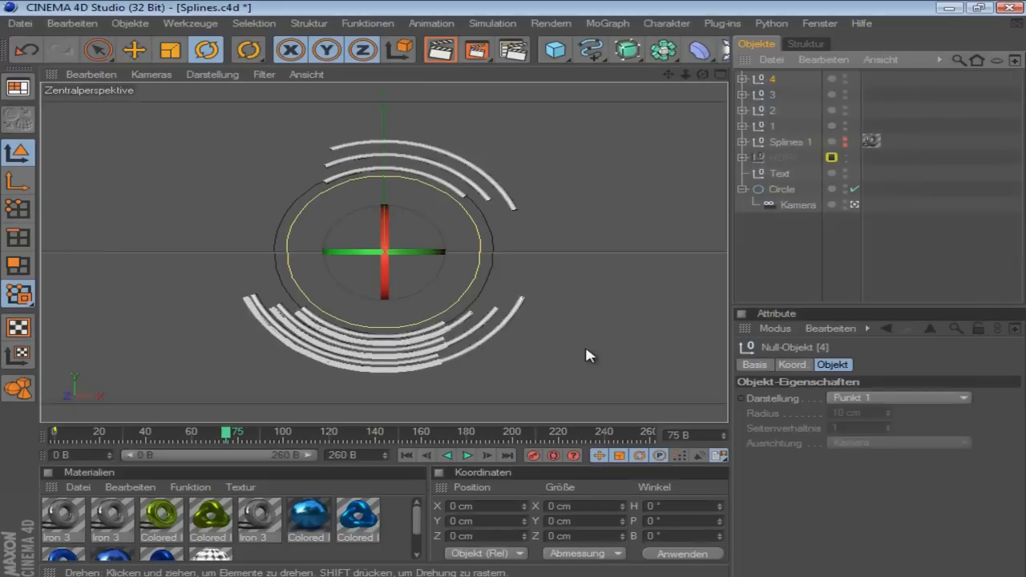
{"action": "left_click", "coordinate": [682, 506]}
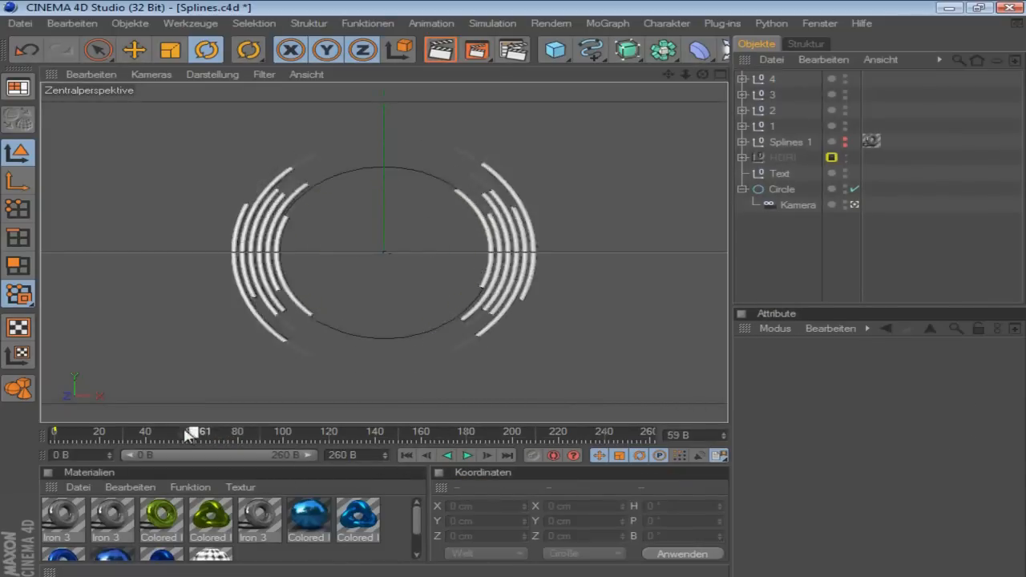
{"action": "left_click_drag", "start_coordinate": [192, 433], "coordinate": [112, 433]}
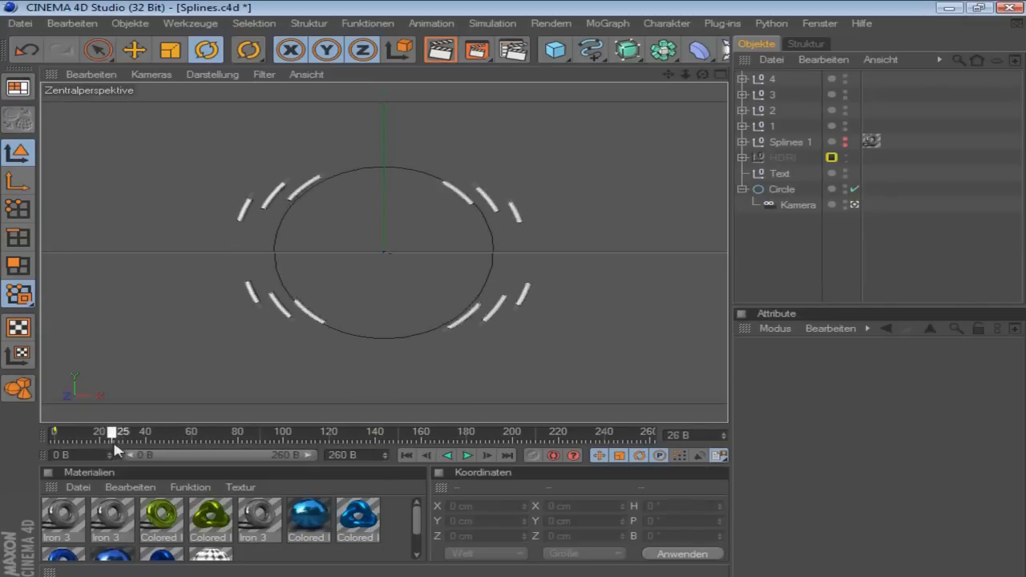
{"action": "left_click_drag", "start_coordinate": [119, 431], "coordinate": [234, 431]}
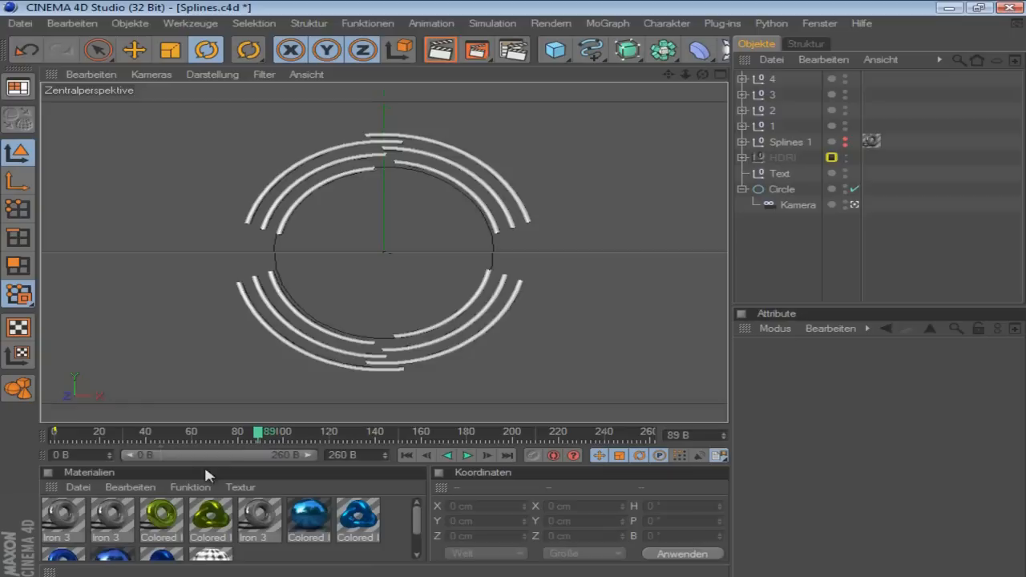
{"action": "left_click_drag", "start_coordinate": [258, 432], "coordinate": [343, 431]}
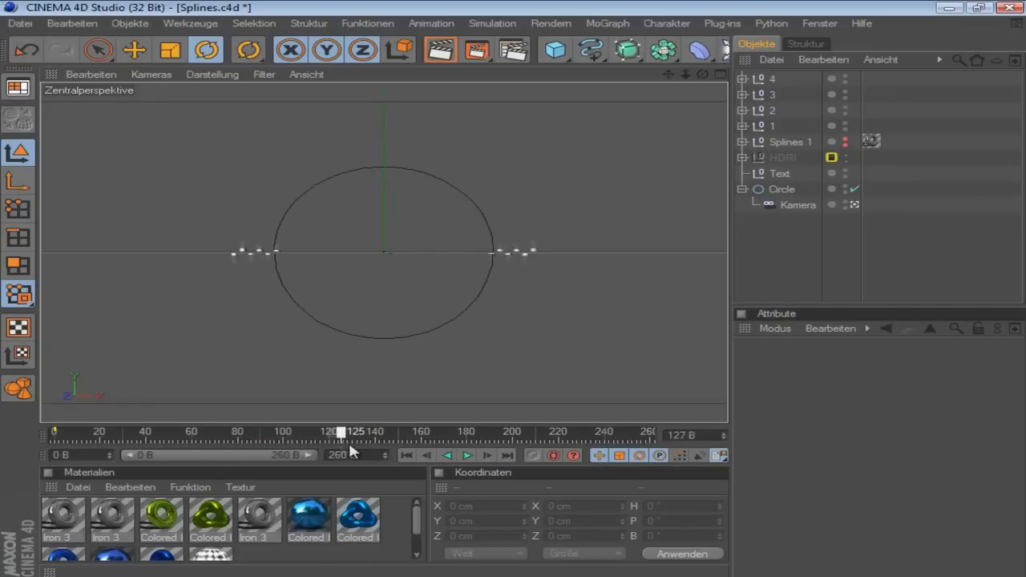
{"action": "left_click_drag", "start_coordinate": [340, 432], "coordinate": [186, 432]}
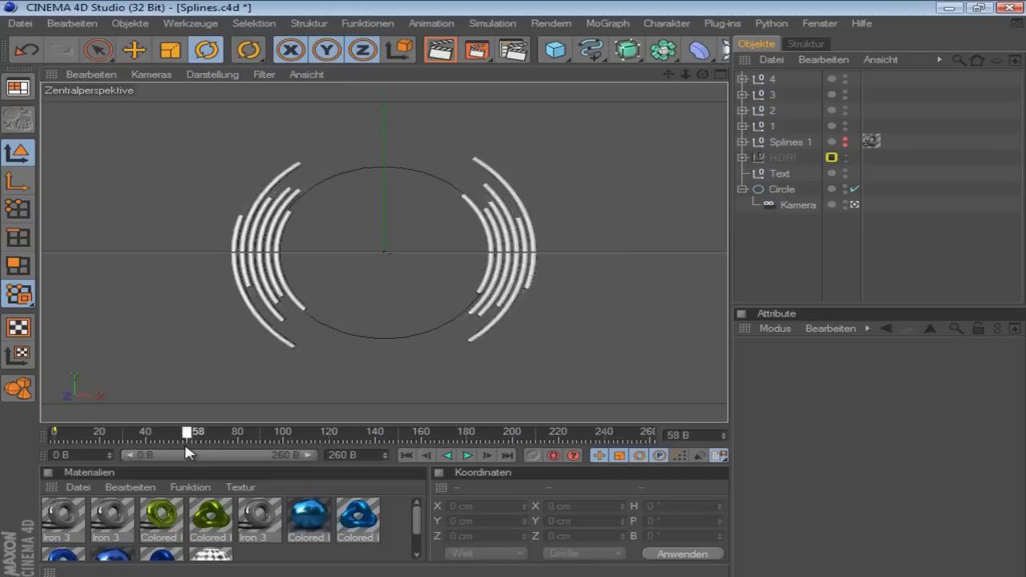